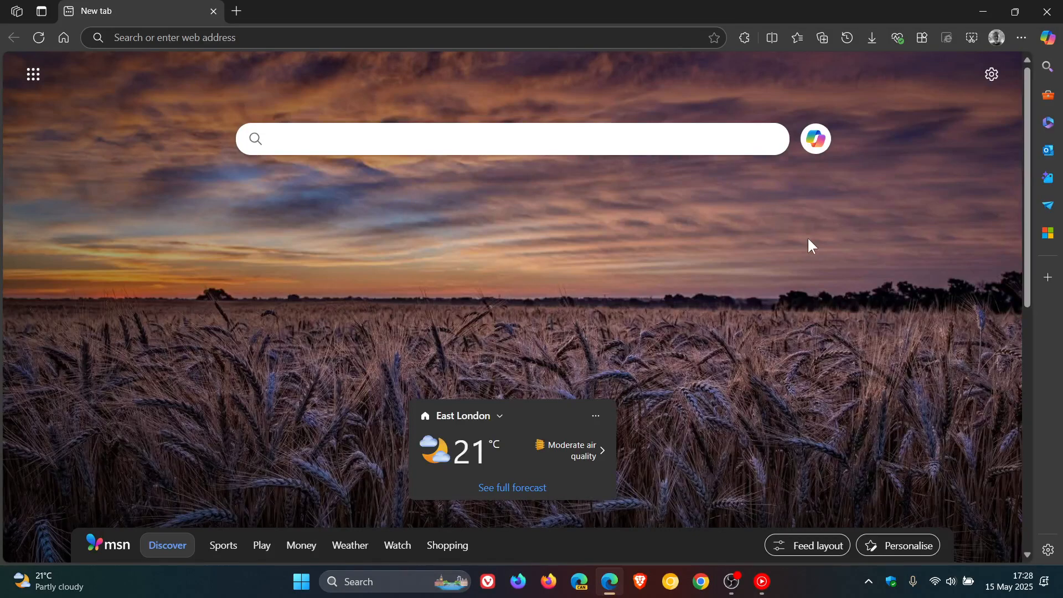
mouse_move(873, 256)
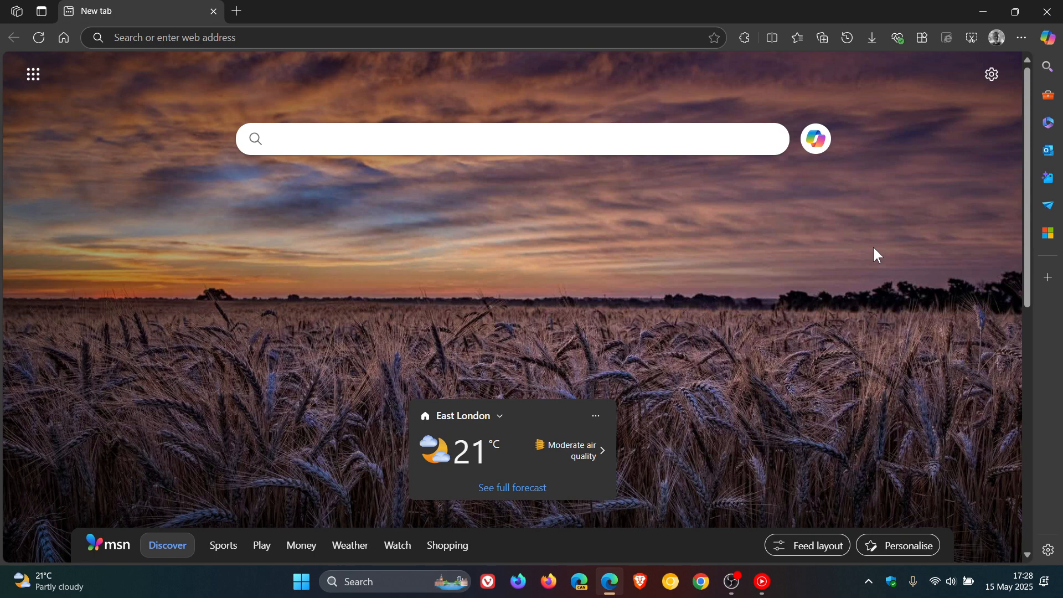
- Run Google Chrome Canary as administrator from its taskbar jump list
click(474, 138)
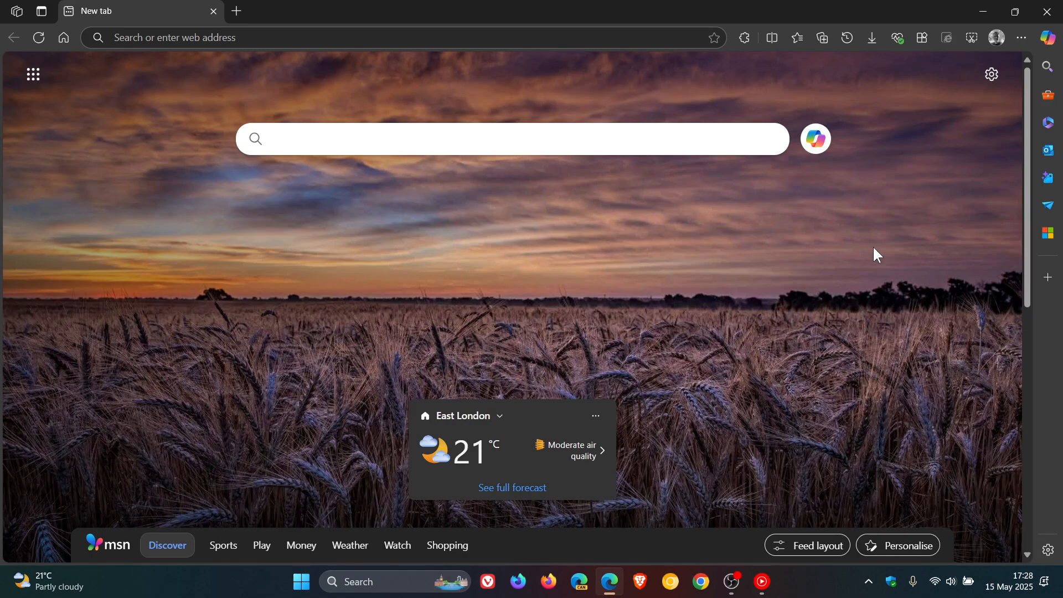
click(475, 139)
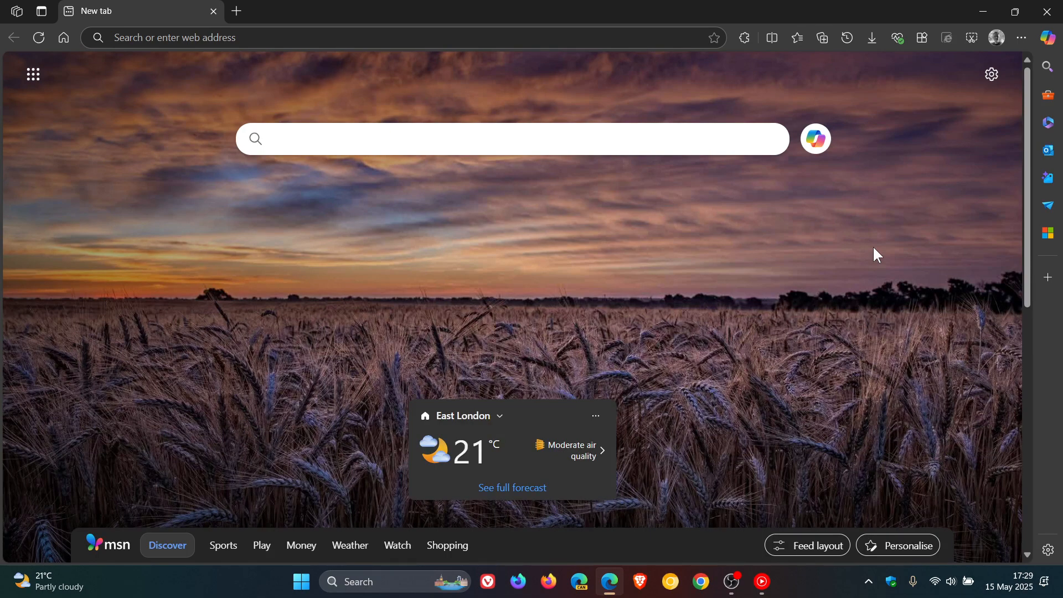
click(474, 139)
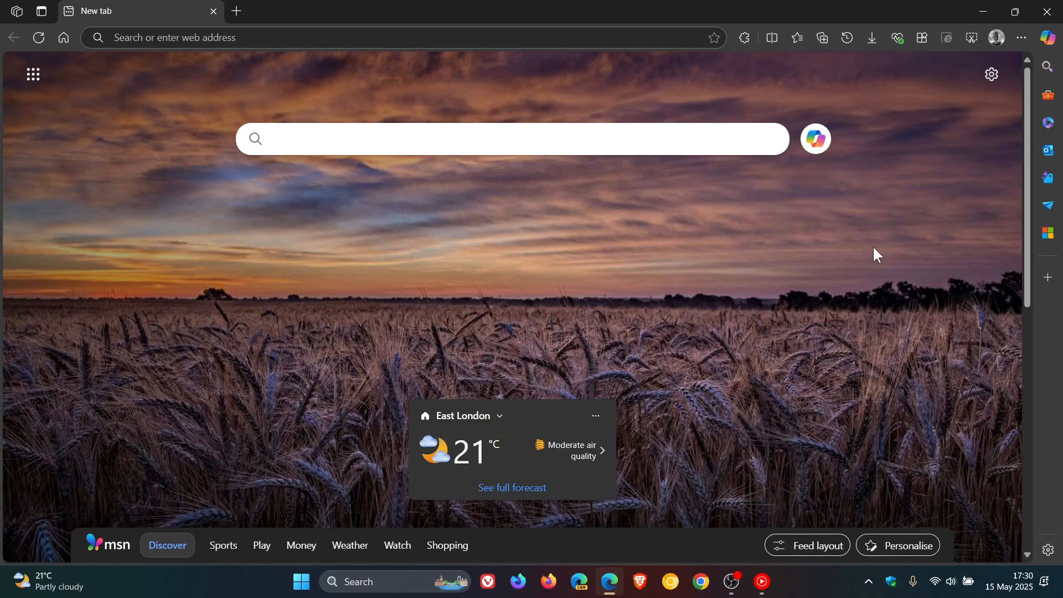
click(474, 139)
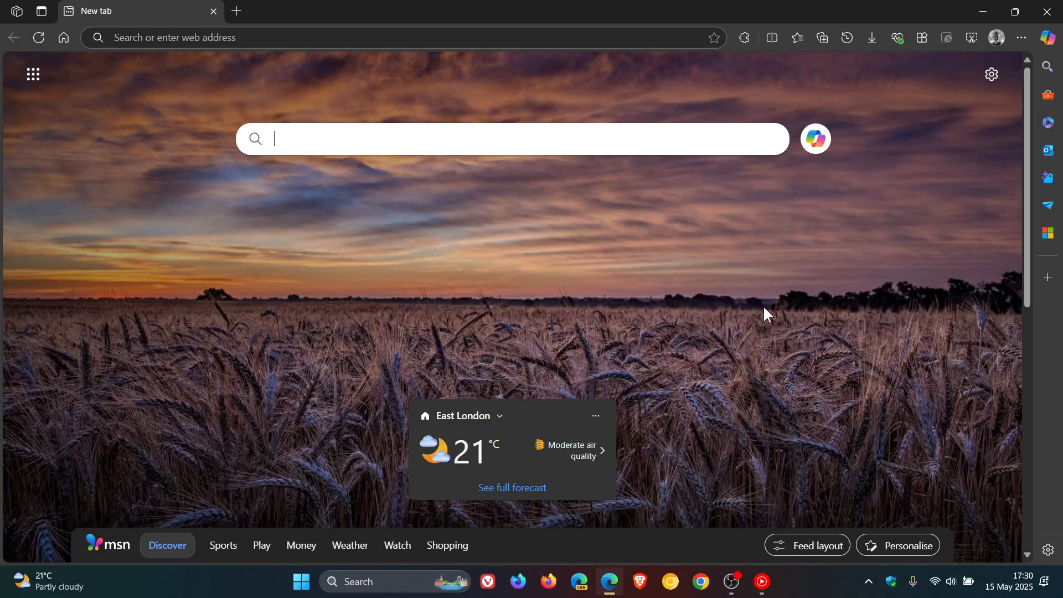
right_click(669, 582)
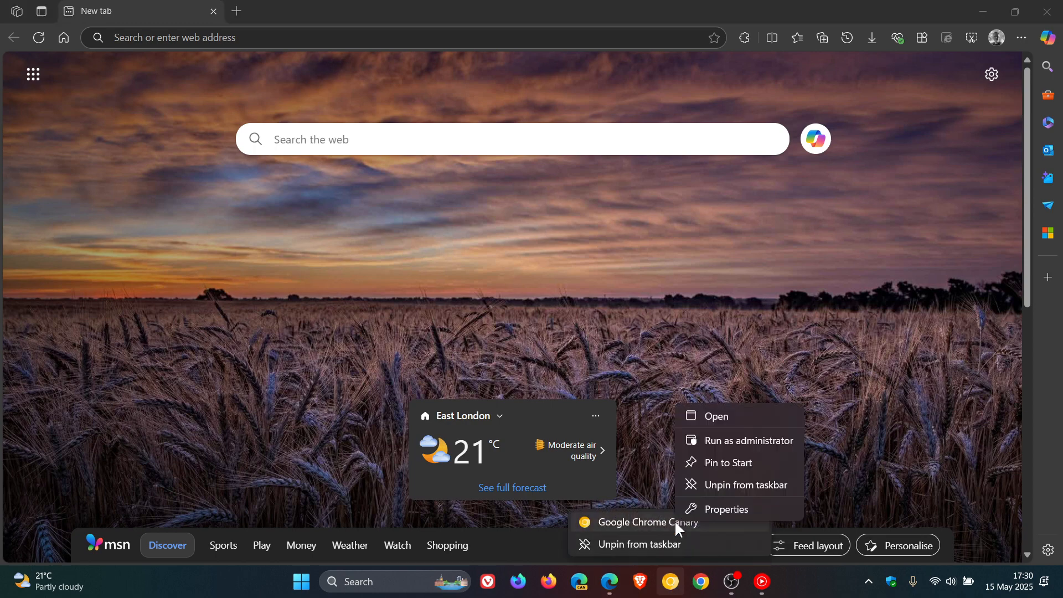
click(858, 306)
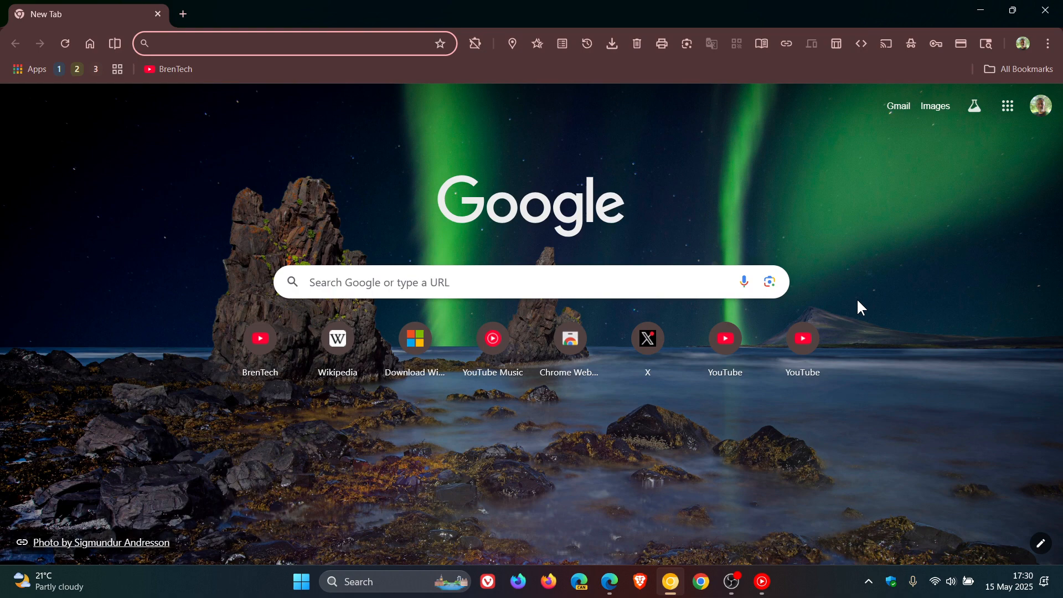
click(292, 43)
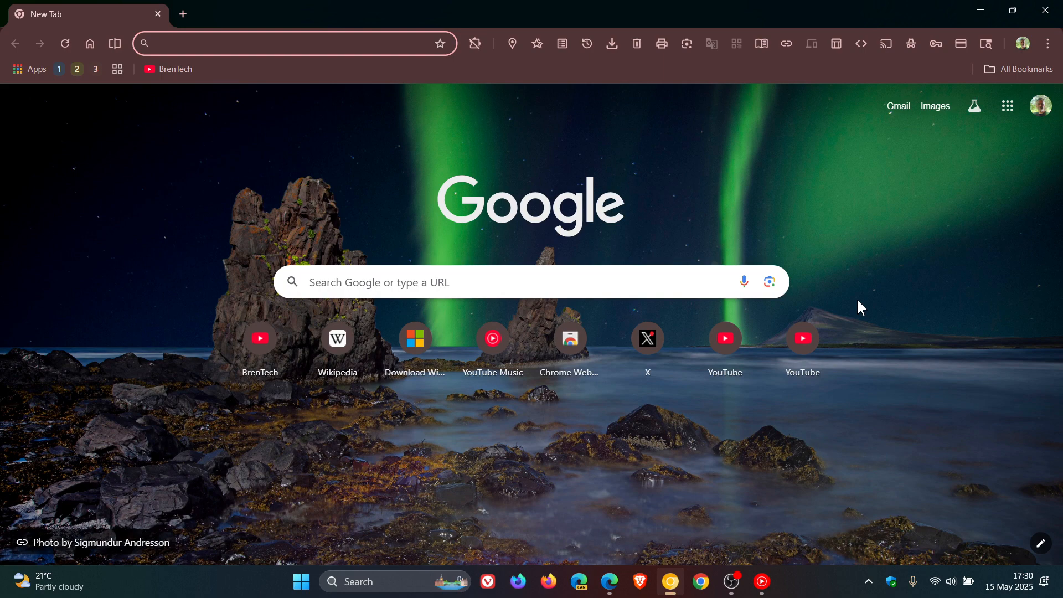
click(292, 42)
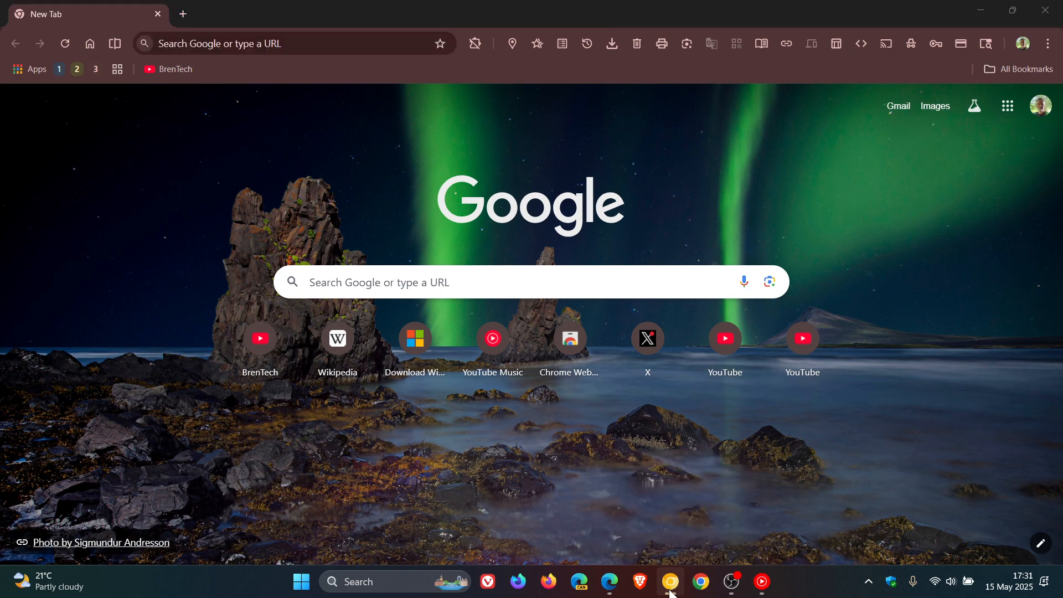
- Run Chrome Canary as administrator again from the taskbar jump list
right_click(669, 581)
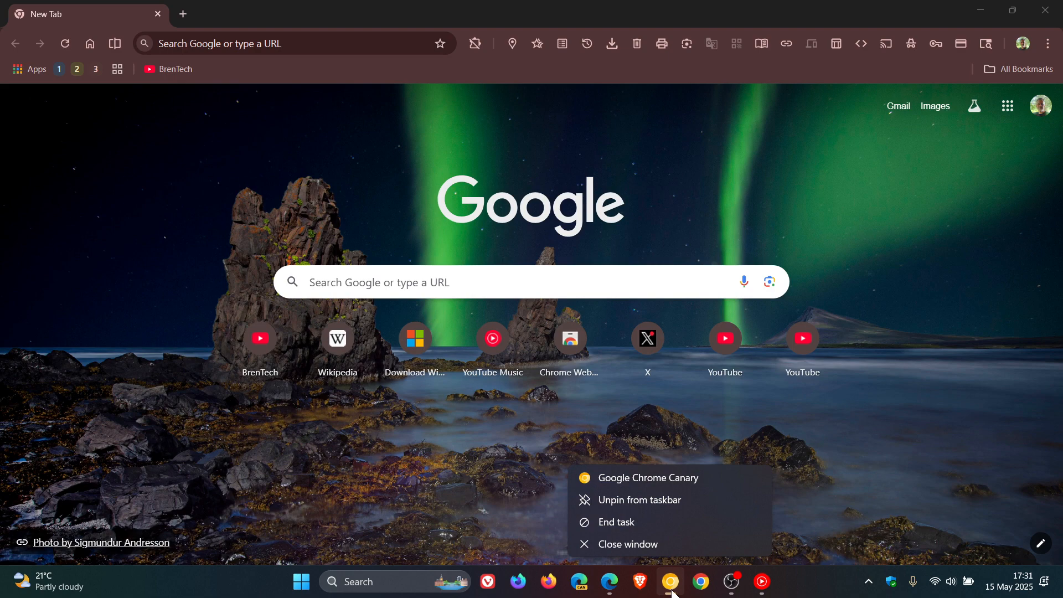
mouse_move(659, 485)
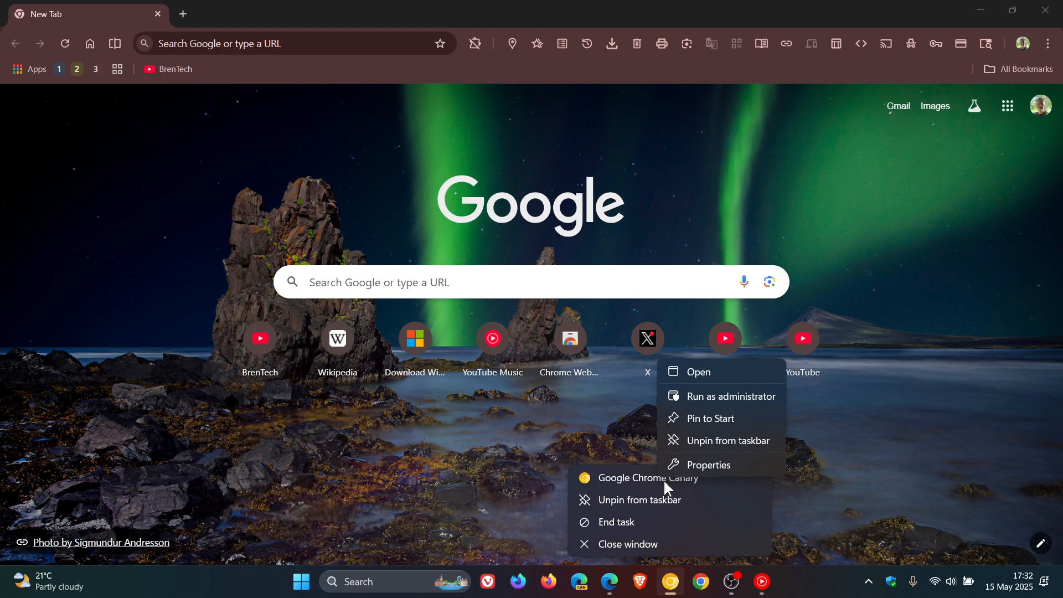
mouse_move(704, 396)
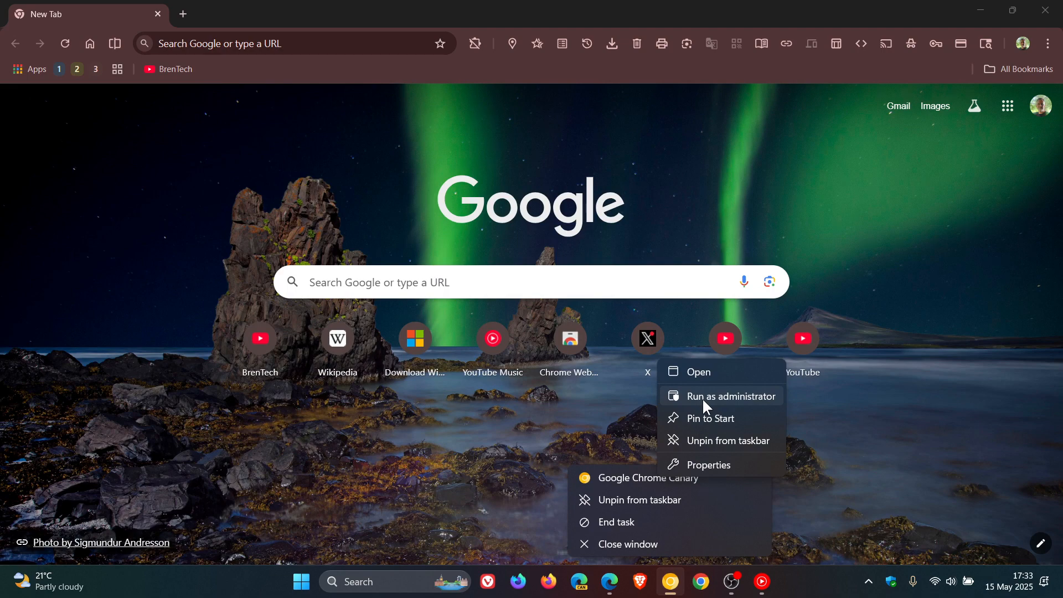
click(920, 269)
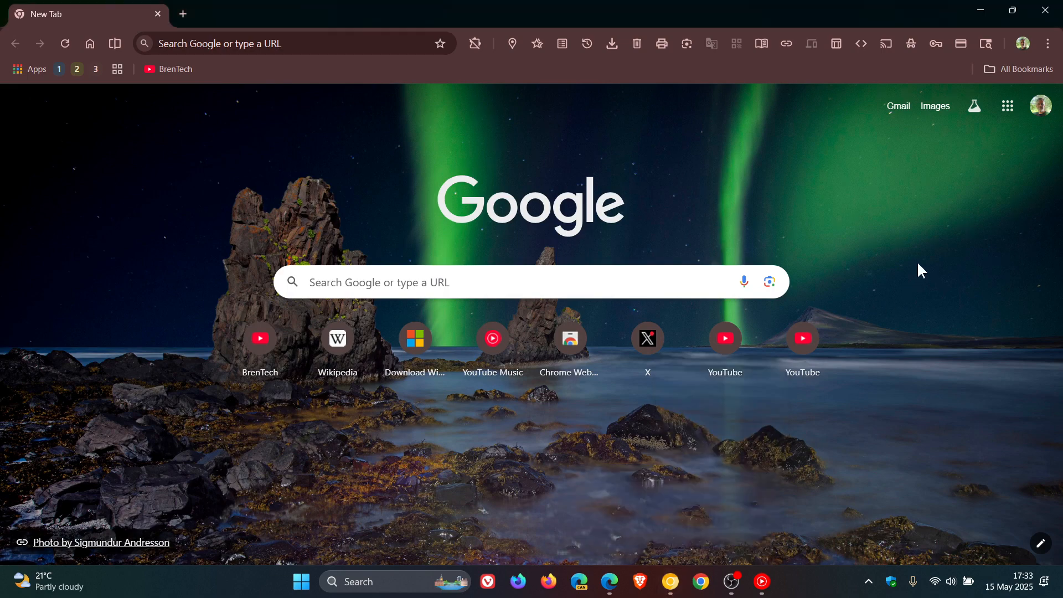